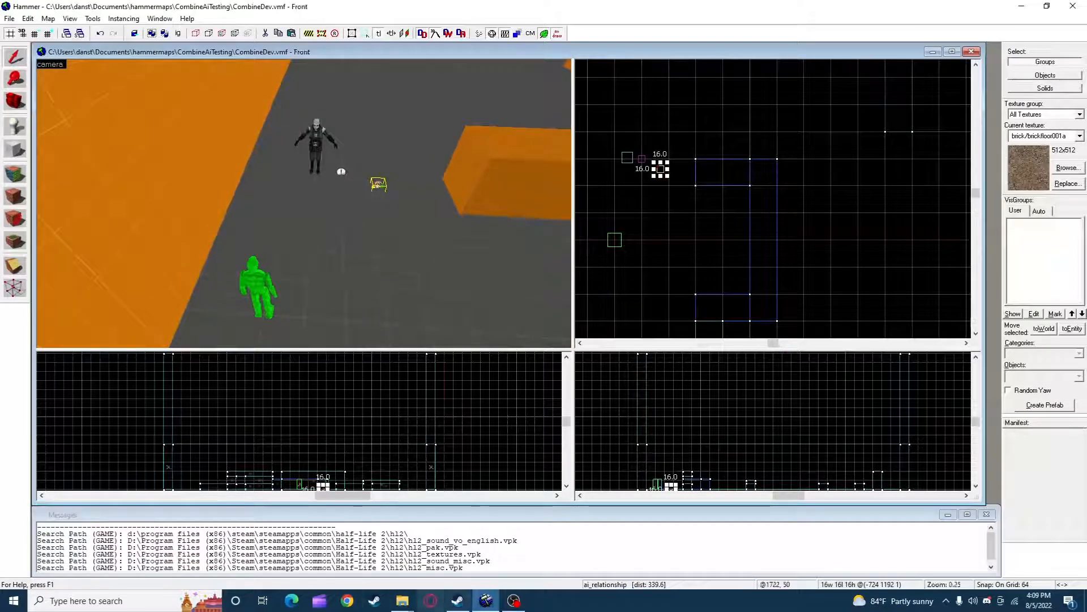
{"action": "mouse_move", "coordinate": [401, 600]}
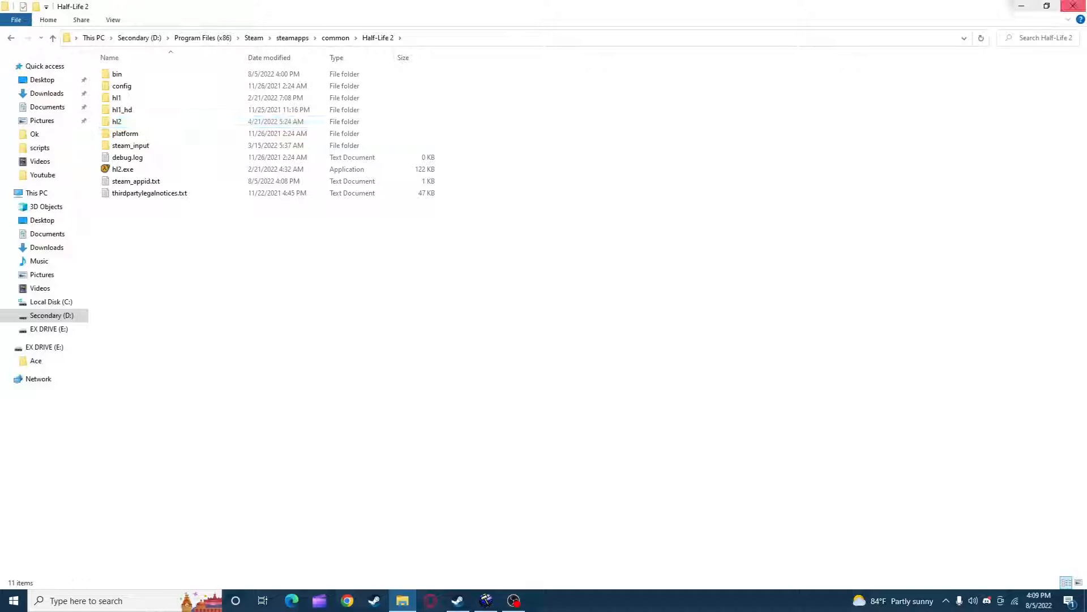
Step: Browse into the hl2 game folder of the Half-Life 2 install, then return to Hammer
{"action": "left_click", "coordinate": [116, 121]}
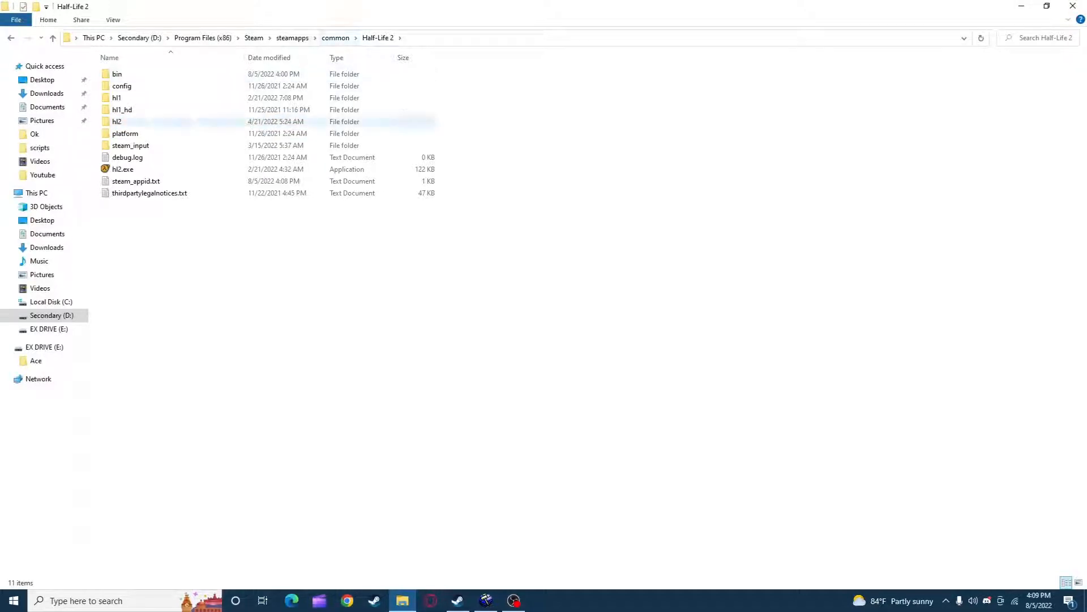
{"action": "mouse_move", "coordinate": [124, 134]}
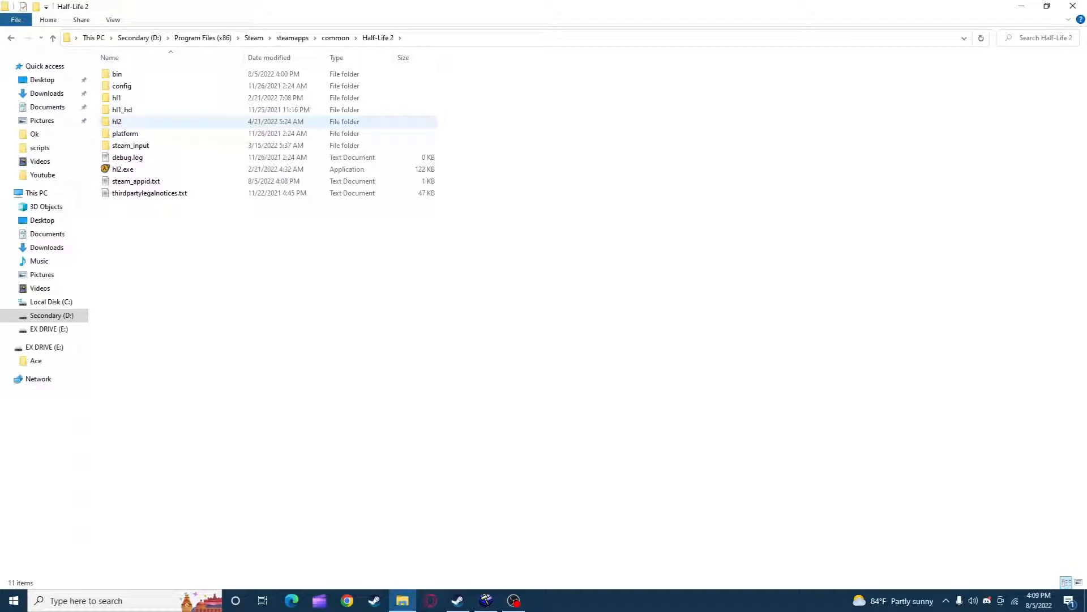
{"action": "double_click", "coordinate": [116, 121]}
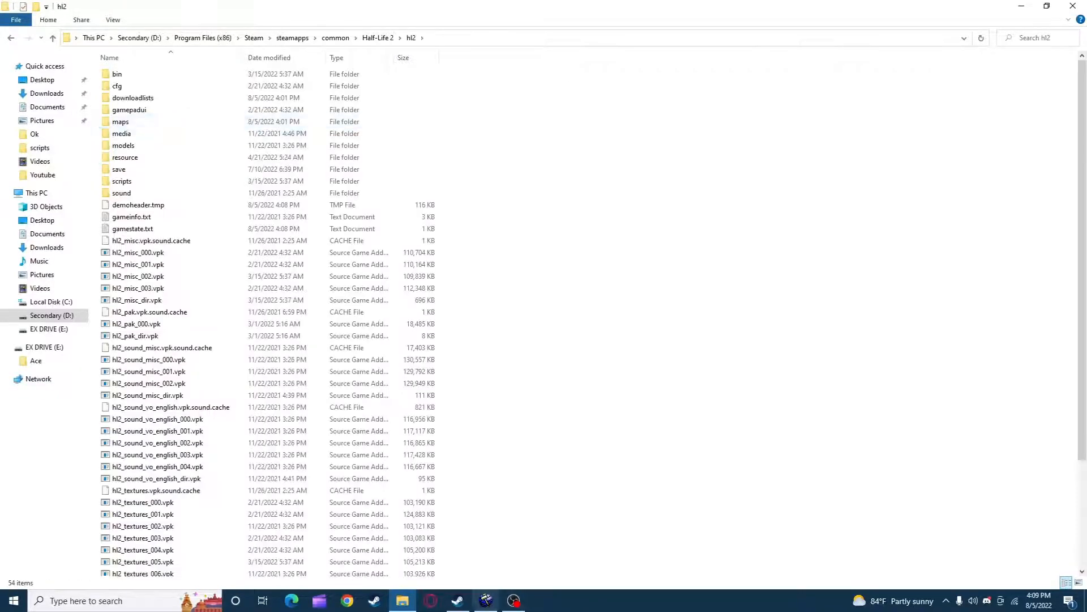
{"action": "left_click", "coordinate": [485, 600]}
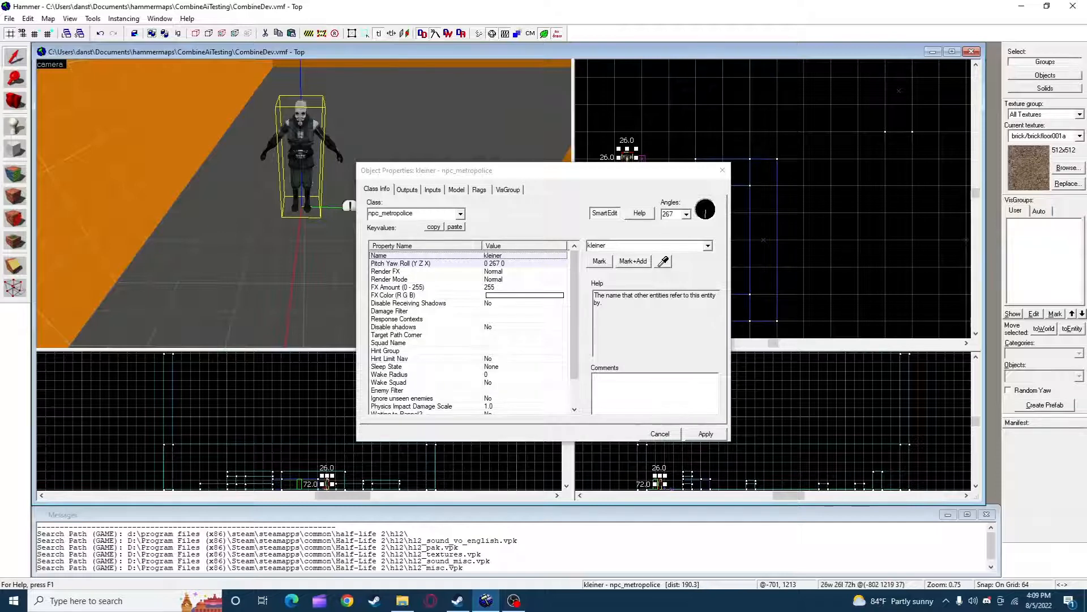
Step: Review the npc_metropolice keyvalues (name kleiner, pistol weapon) and apply them
{"action": "scroll", "scroll_direction": "down", "scroll_amount": 3}
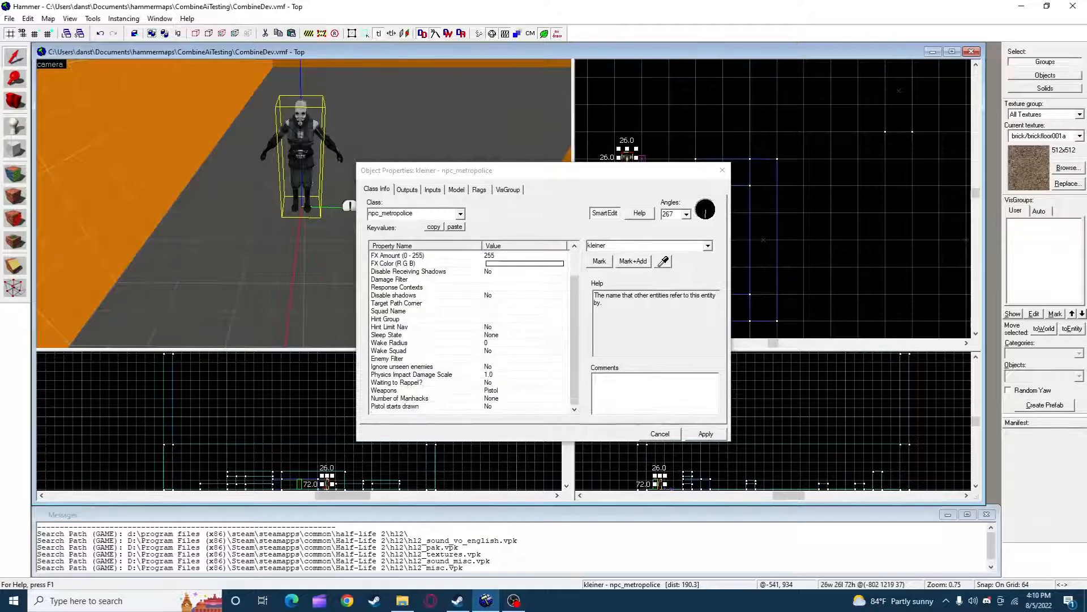
{"action": "left_click", "coordinate": [659, 434]}
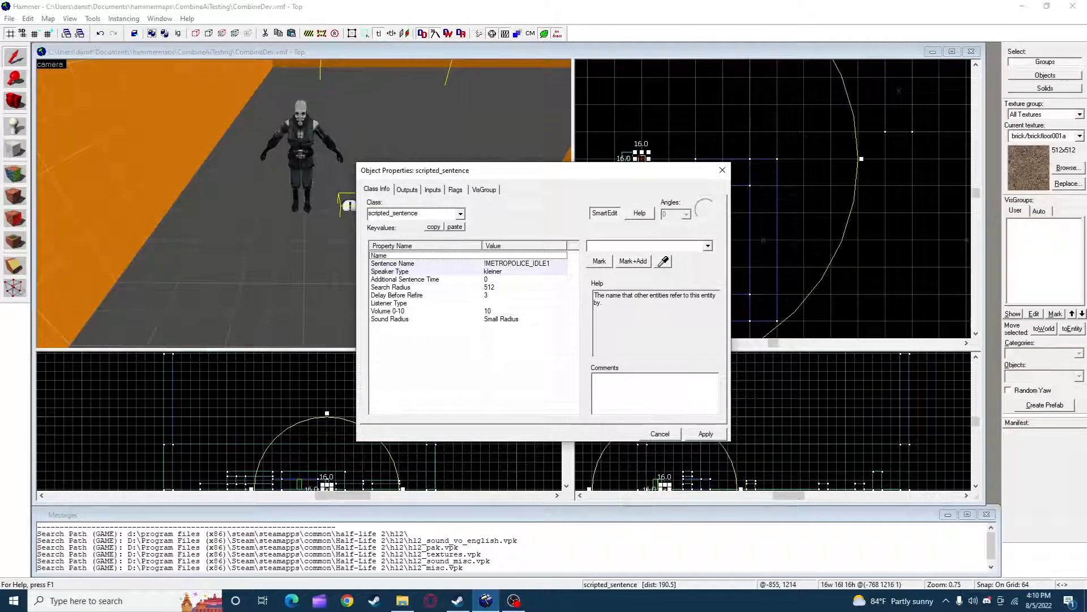
Step: Confirm the scripted_sentence plays !METROPOLICE_IDLE1 spoken by kleiner, apply and close its properties
{"action": "left_click", "coordinate": [388, 271]}
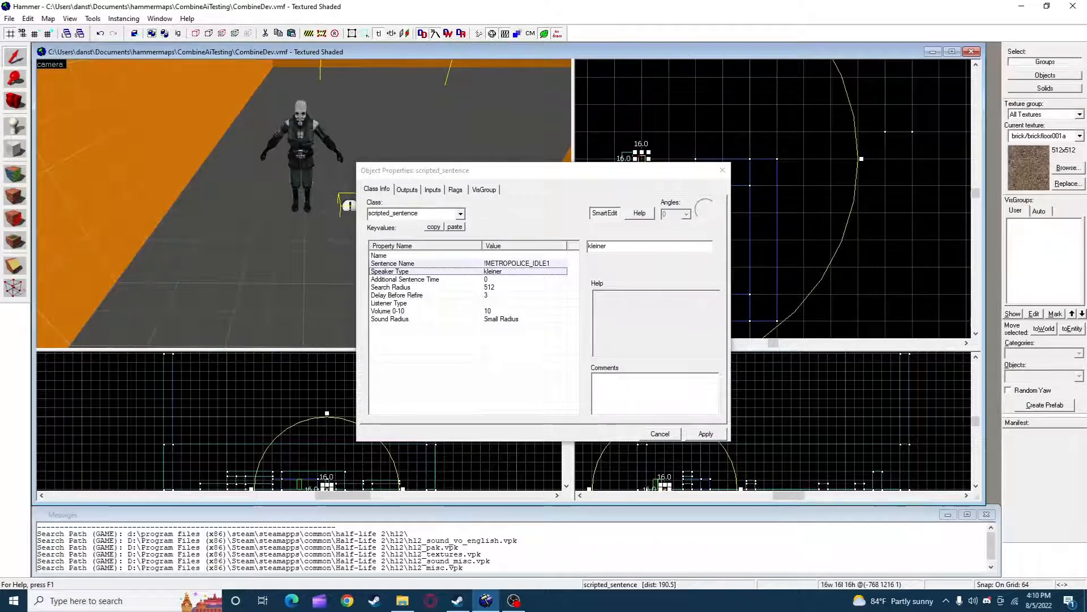
{"action": "left_click", "coordinate": [380, 255]}
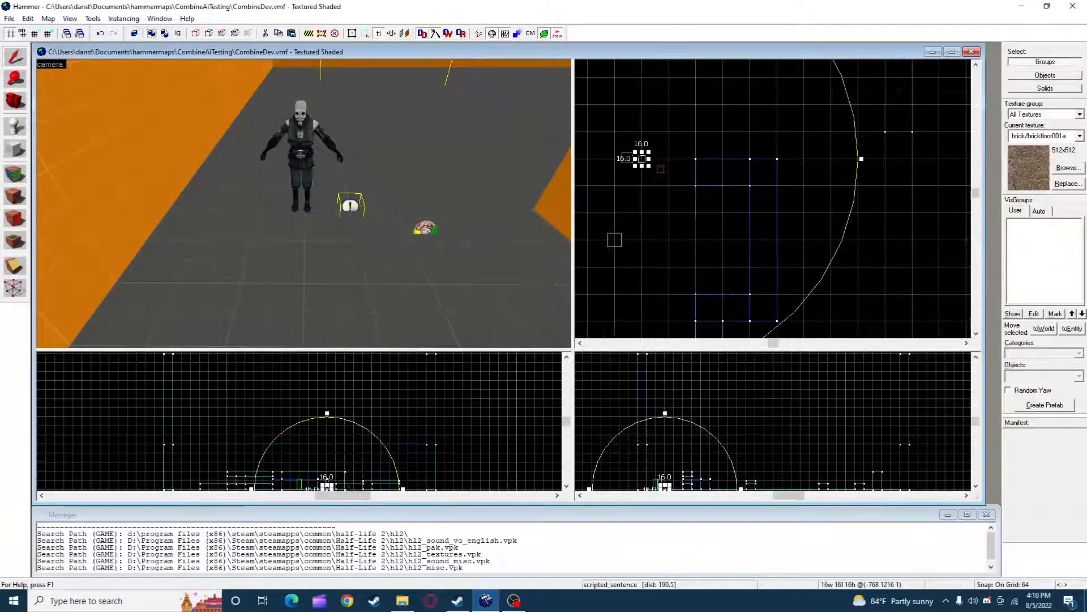
{"action": "left_click", "coordinate": [425, 227]}
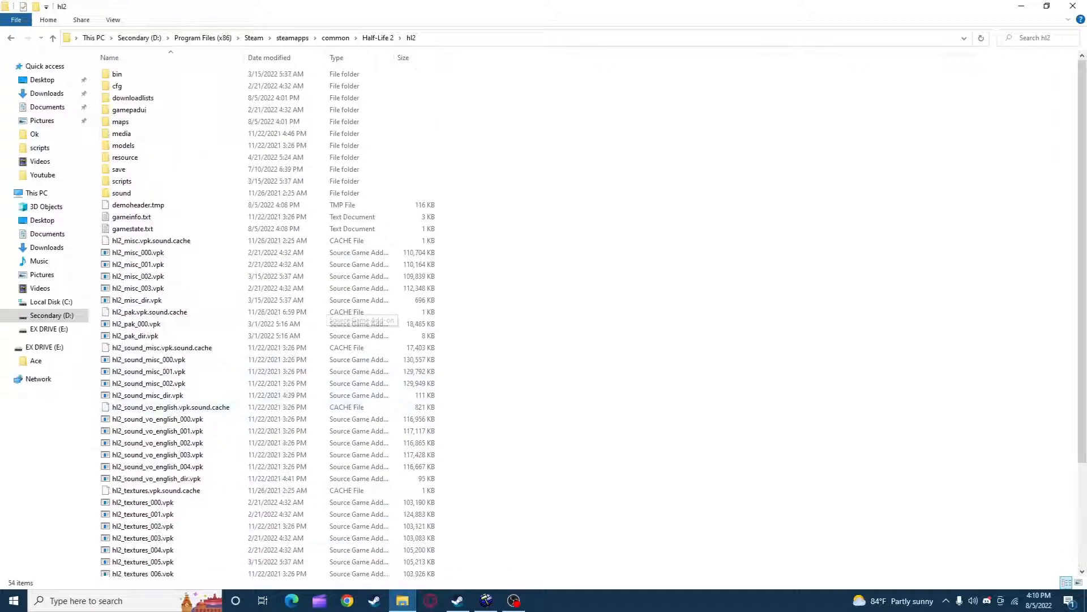
Step: Open sentences.txt from Half-Life 2\hl2\scripts in Notepad
{"action": "left_click", "coordinate": [377, 38]}
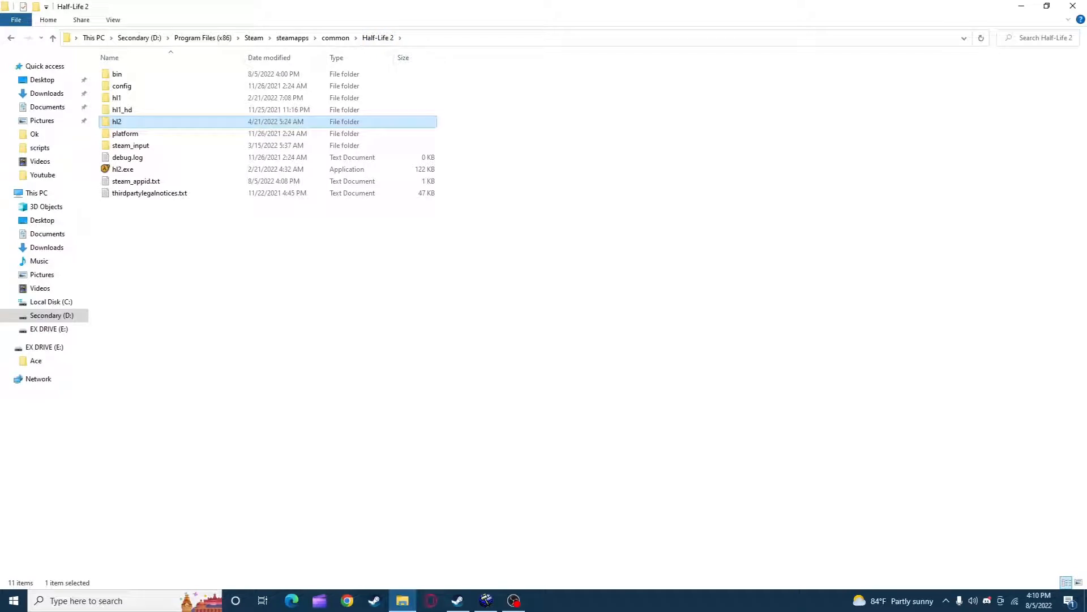
{"action": "double_click", "coordinate": [116, 121]}
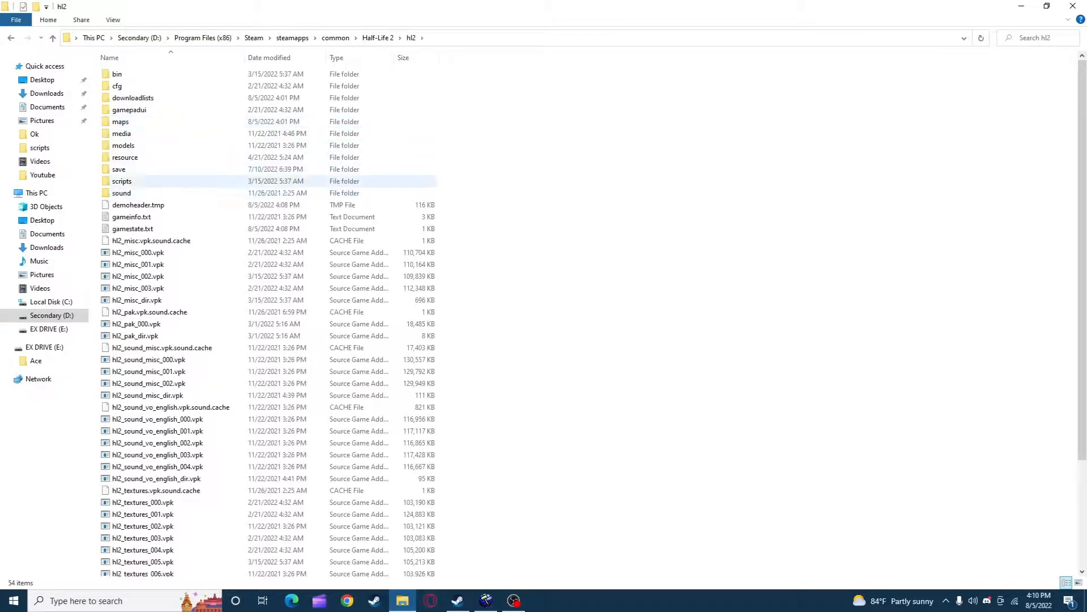
{"action": "double_click", "coordinate": [122, 181]}
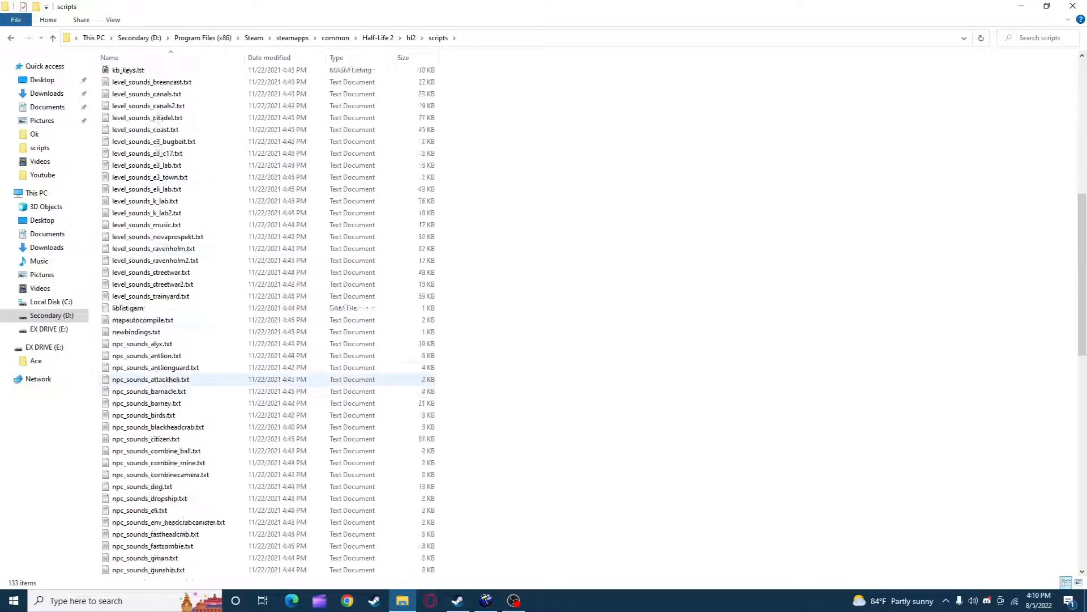
{"action": "scroll", "scroll_direction": "down", "scroll_amount": 3}
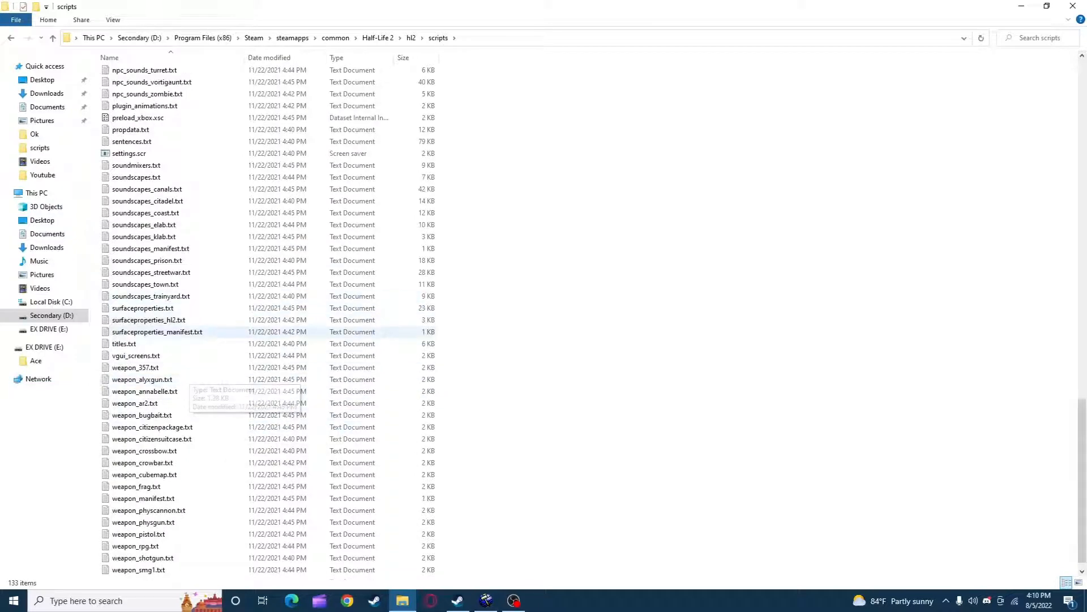
{"action": "scroll", "scroll_direction": "up", "scroll_amount": 3}
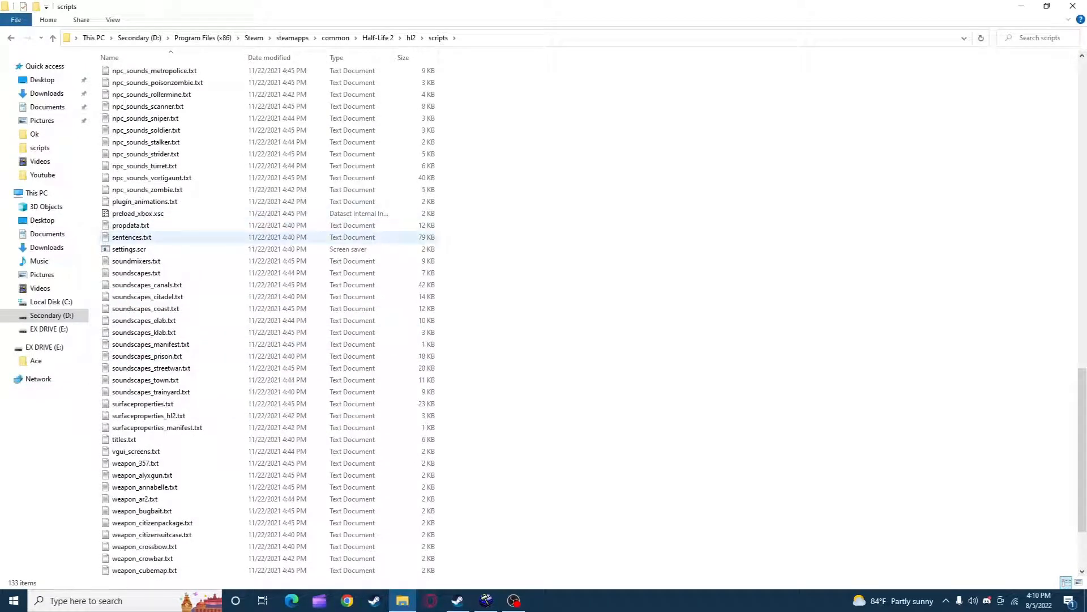
{"action": "double_click", "coordinate": [131, 236]}
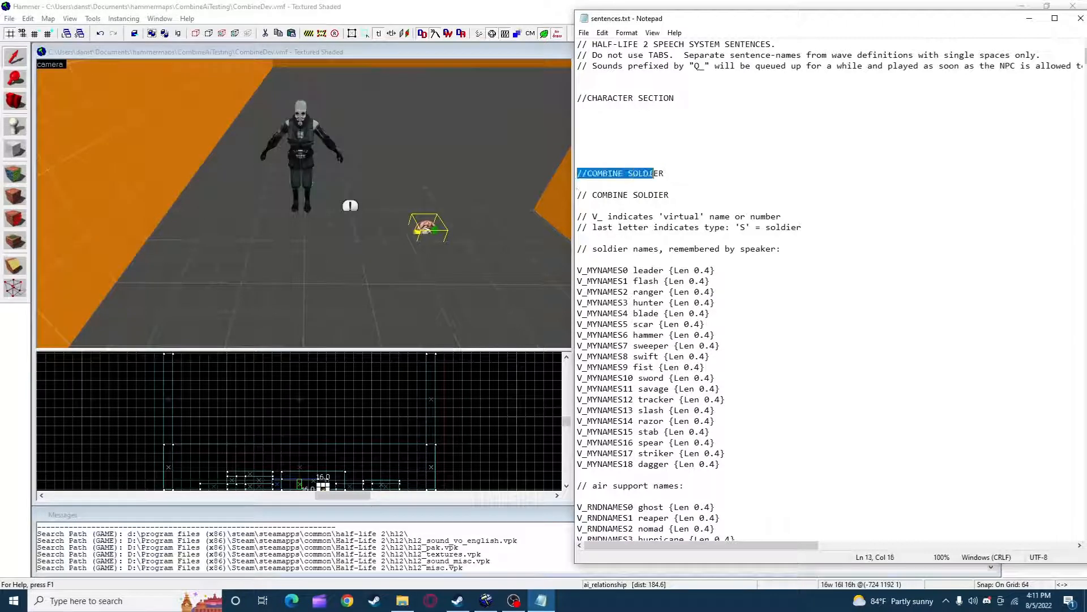
Step: Scroll to the metropolice section and select the METROPOLICE_IDLE_HARASS_PLAYER sentence name
{"action": "left_click", "coordinate": [652, 172]}
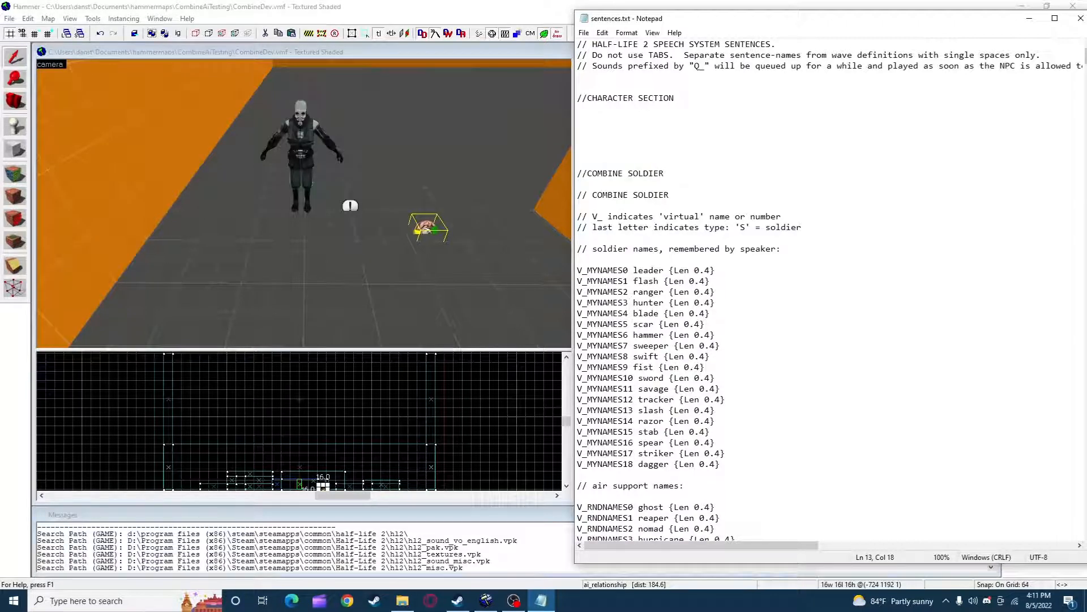
{"action": "scroll", "scroll_direction": "down", "scroll_amount": 3}
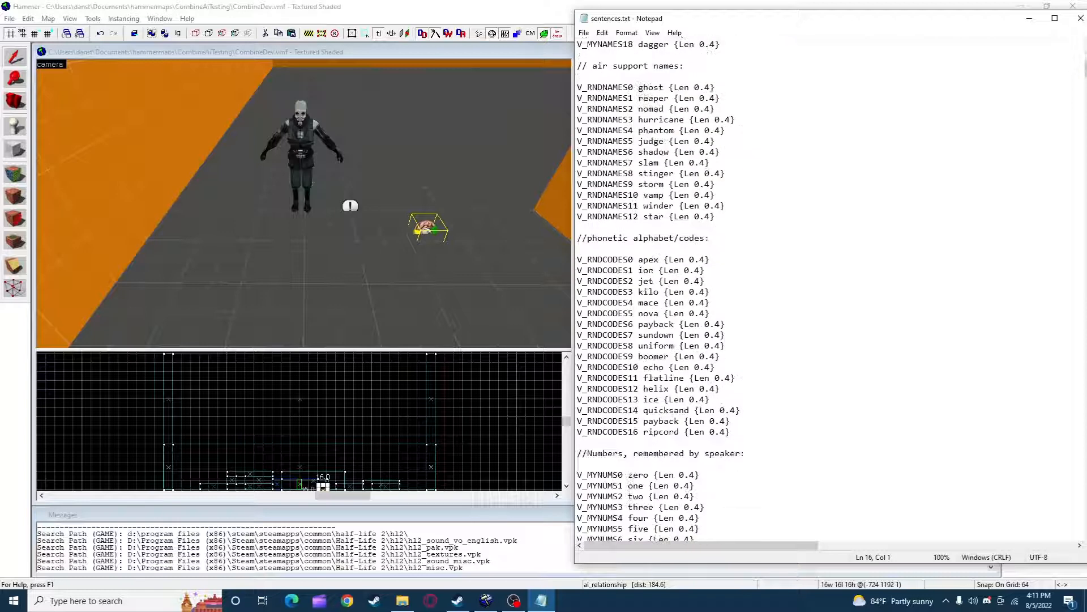
{"action": "scroll", "scroll_direction": "up", "scroll_amount": 3}
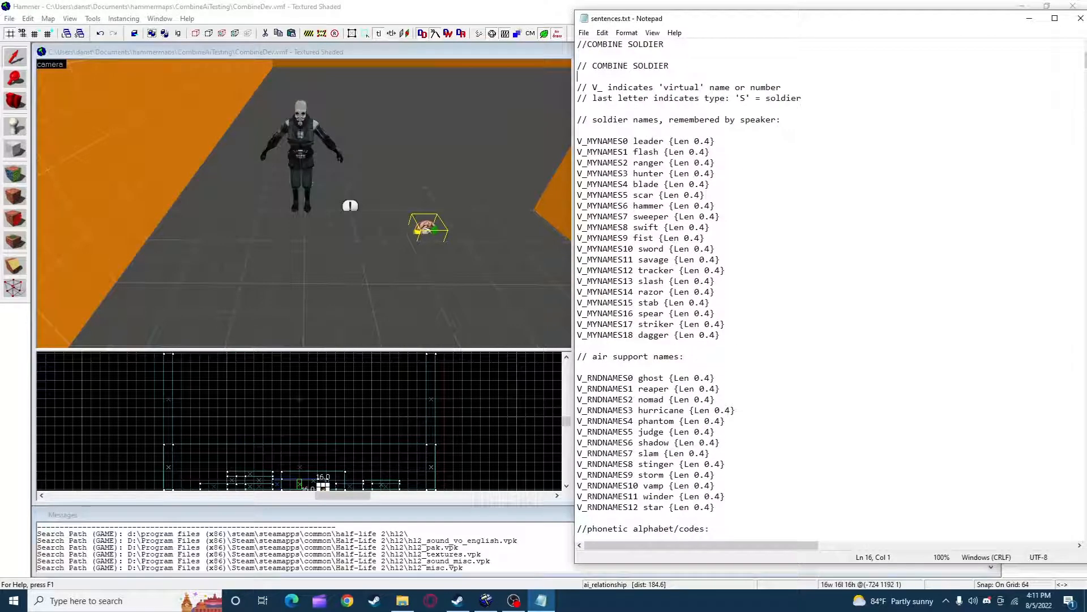
{"action": "scroll", "scroll_direction": "down", "scroll_amount": 3}
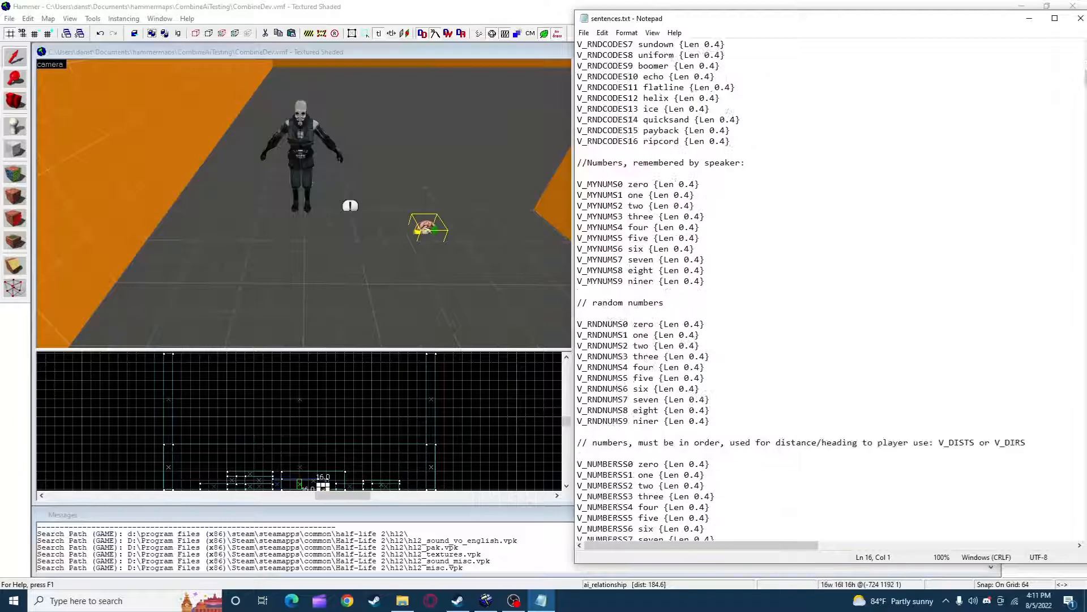
{"action": "scroll", "scroll_direction": "down", "scroll_amount": 3}
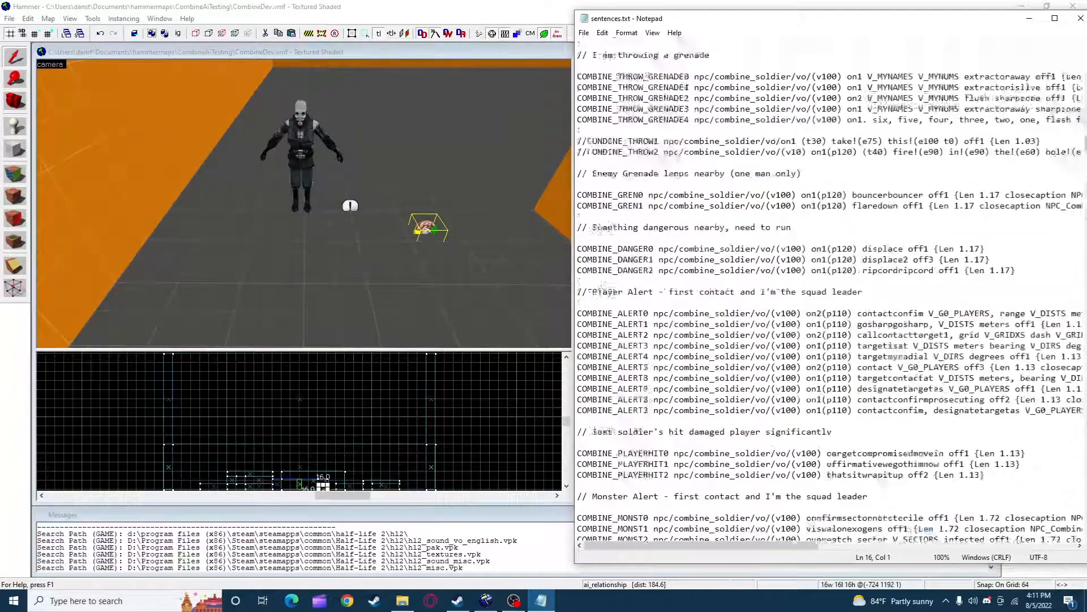
{"action": "scroll", "scroll_direction": "down", "scroll_amount": 3}
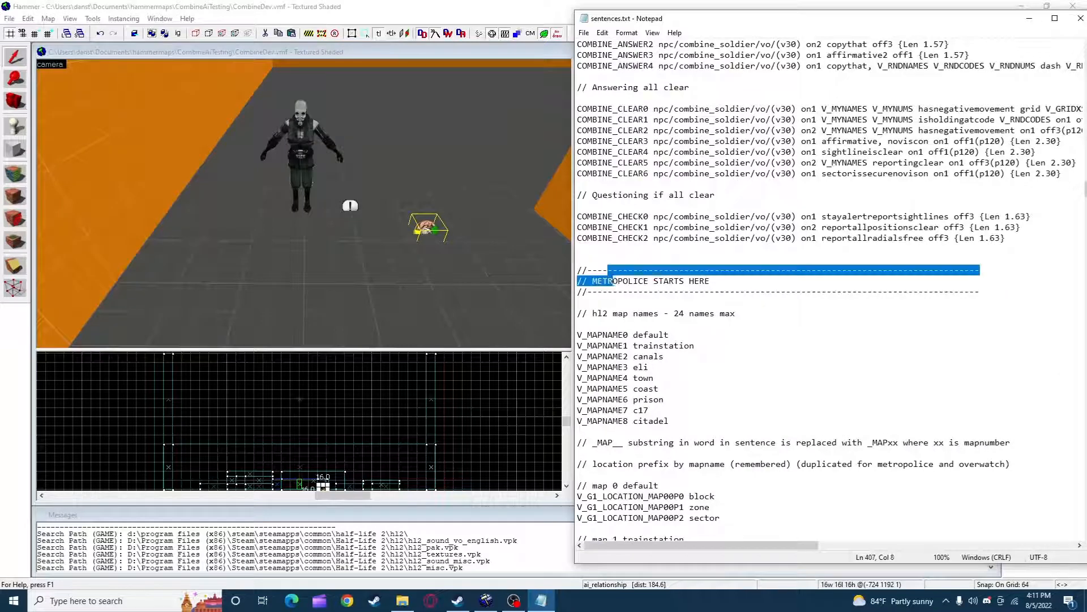
{"action": "scroll", "scroll_direction": "down", "scroll_amount": 3}
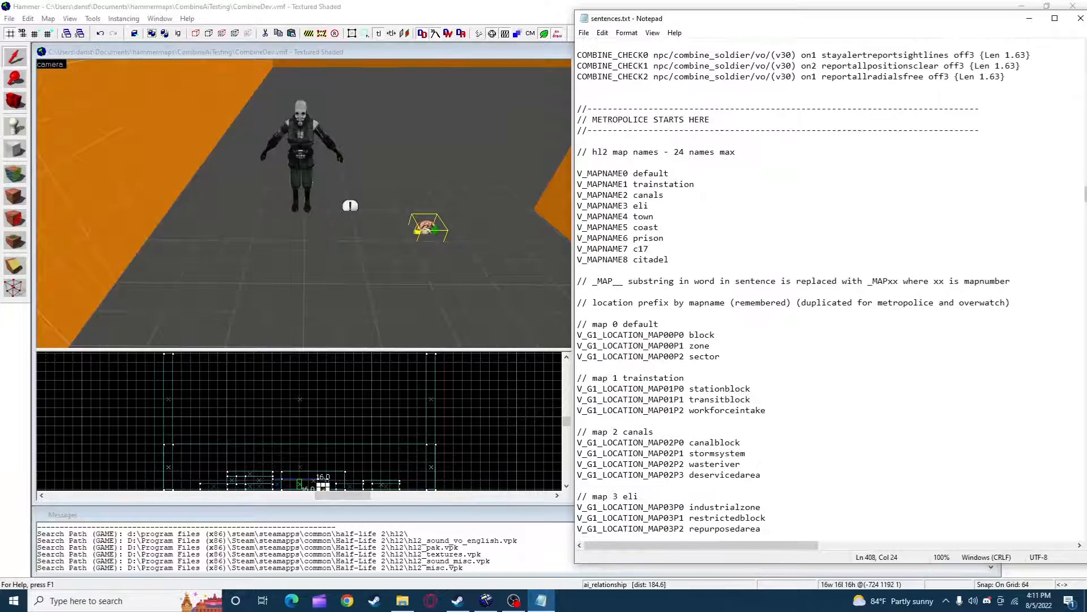
{"action": "scroll", "scroll_direction": "down", "scroll_amount": 3}
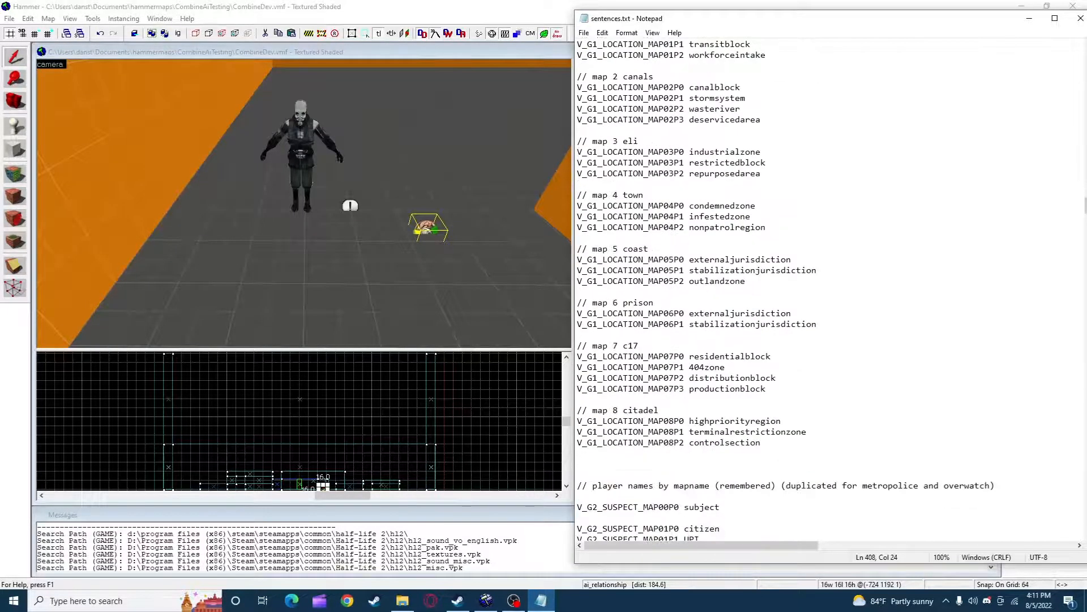
{"action": "scroll", "scroll_direction": "down", "scroll_amount": 3}
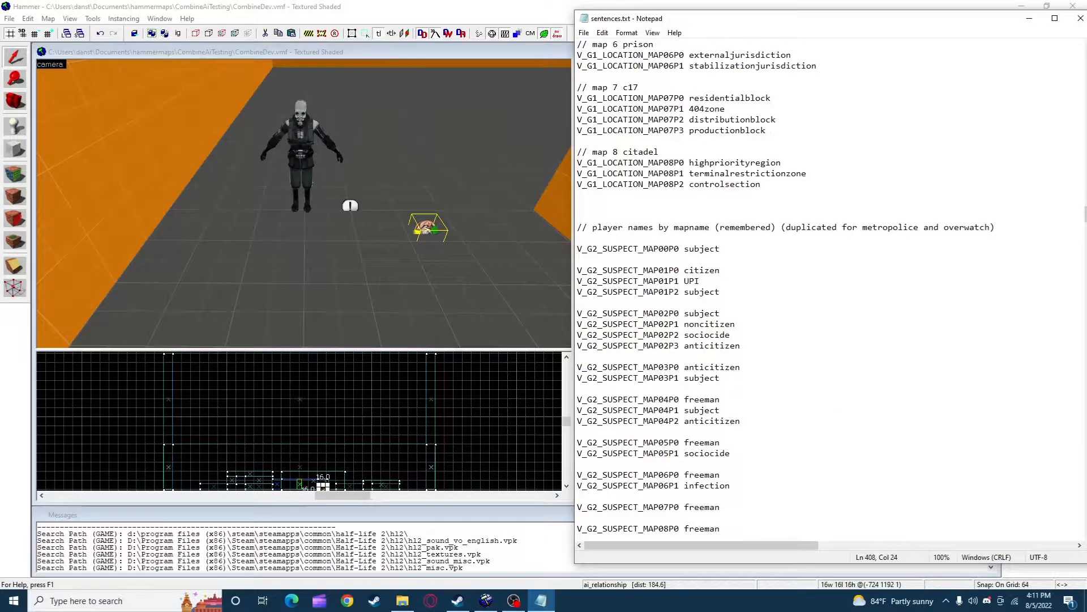
{"action": "scroll", "scroll_direction": "down", "scroll_amount": 3}
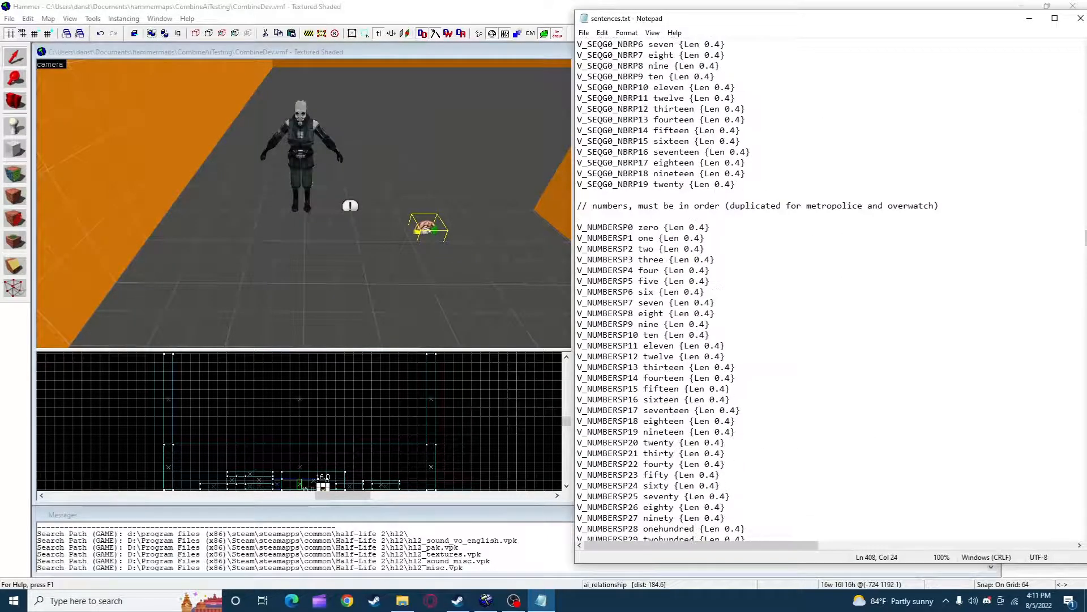
{"action": "scroll", "scroll_direction": "down", "scroll_amount": 3}
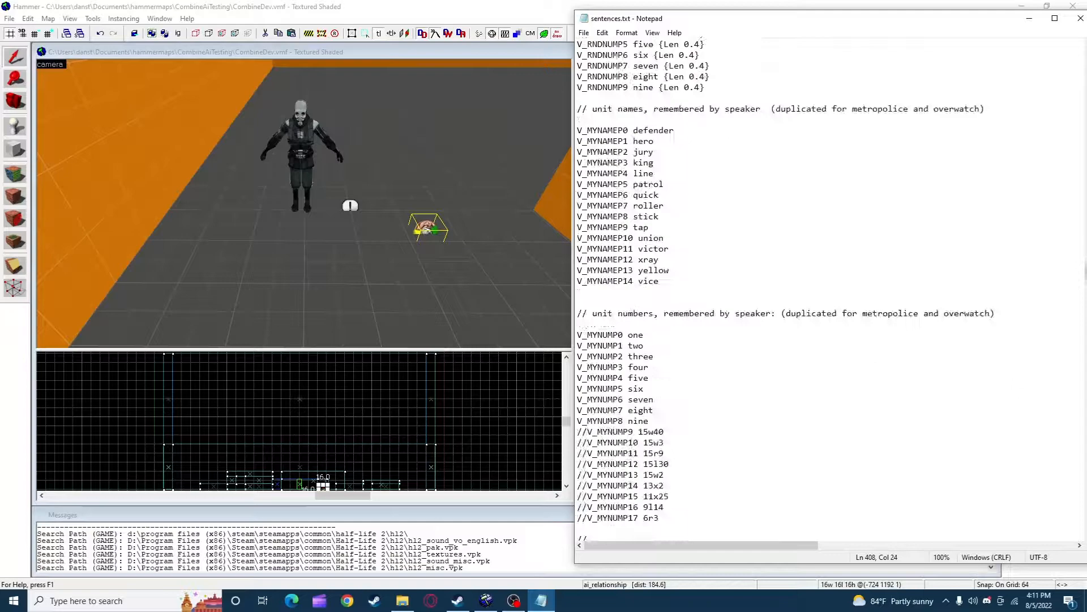
{"action": "scroll", "scroll_direction": "down", "scroll_amount": 3}
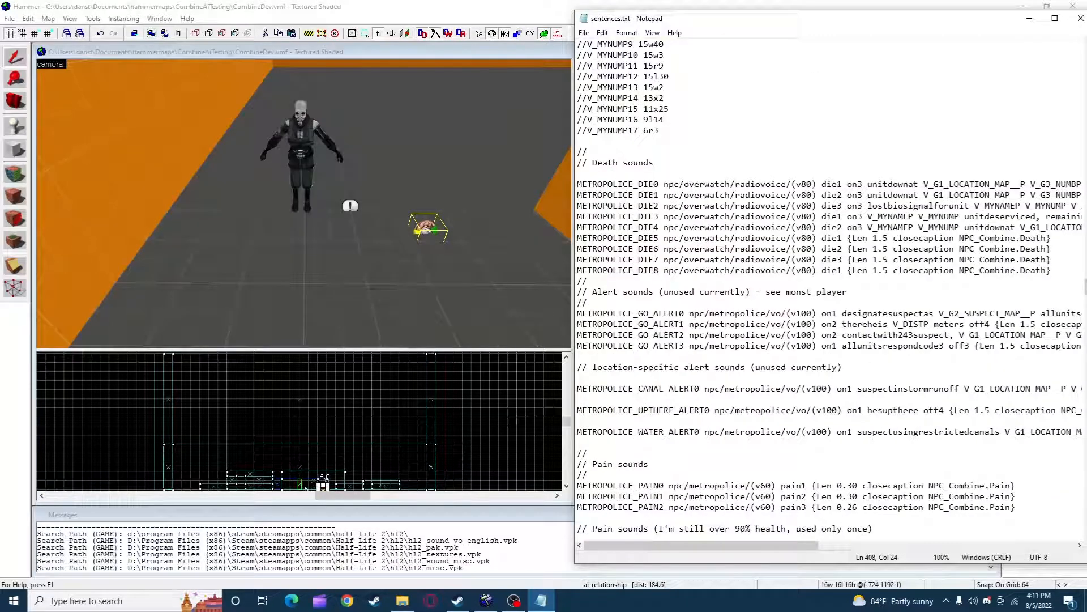
{"action": "scroll", "scroll_direction": "down", "scroll_amount": 3}
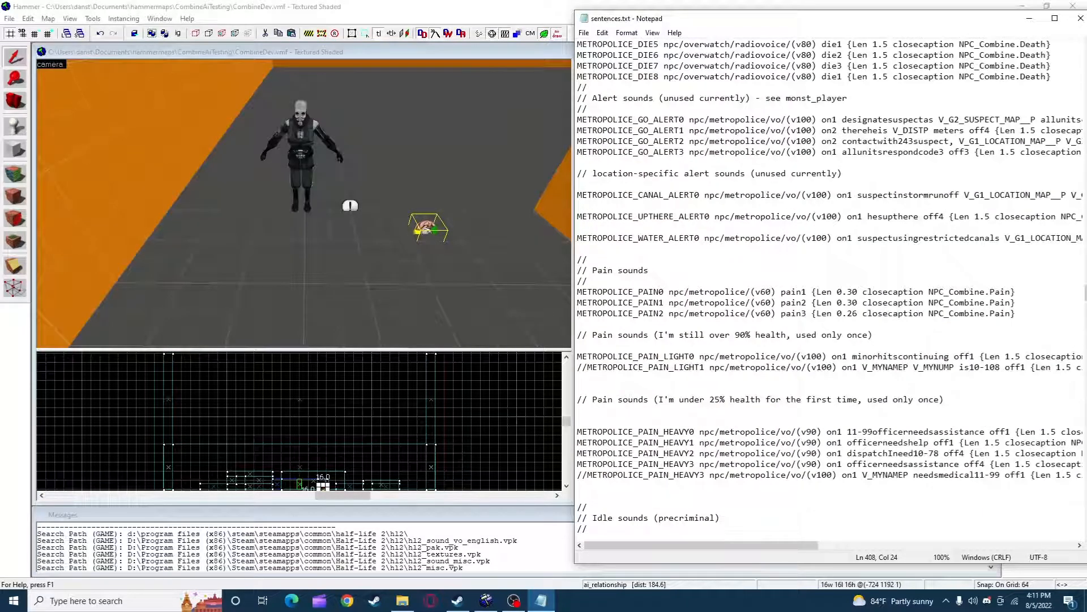
{"action": "scroll", "scroll_direction": "down", "scroll_amount": 3}
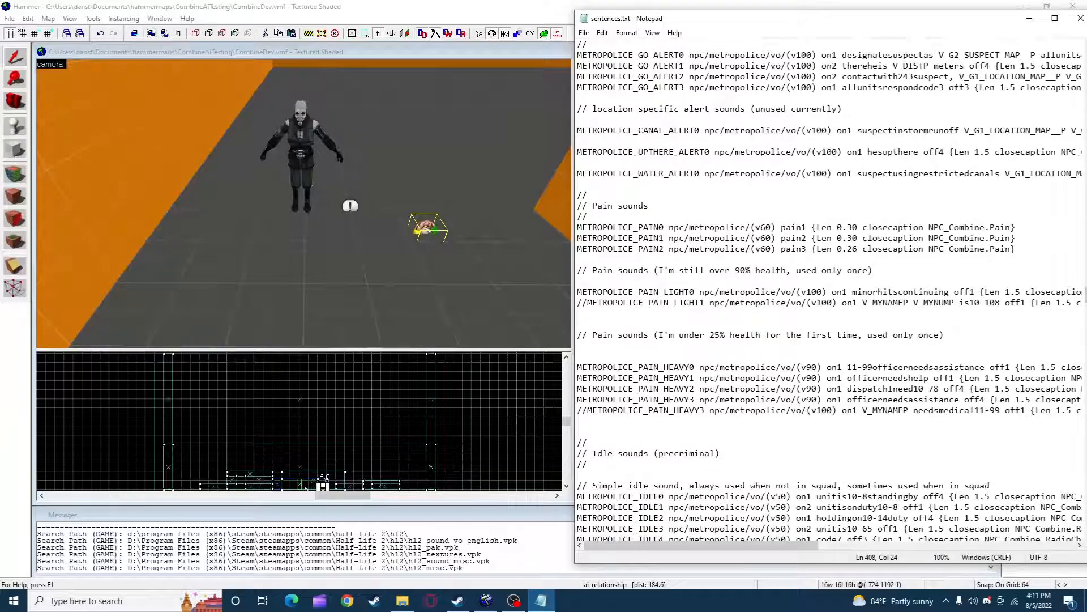
{"action": "scroll", "scroll_direction": "down", "scroll_amount": 3}
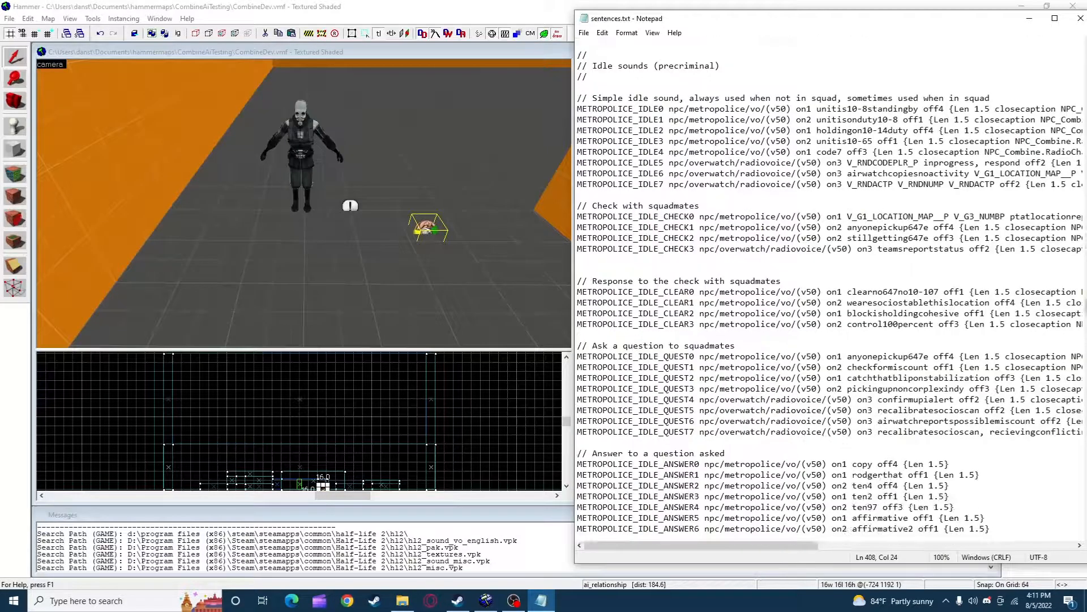
{"action": "scroll", "scroll_direction": "down", "scroll_amount": 3}
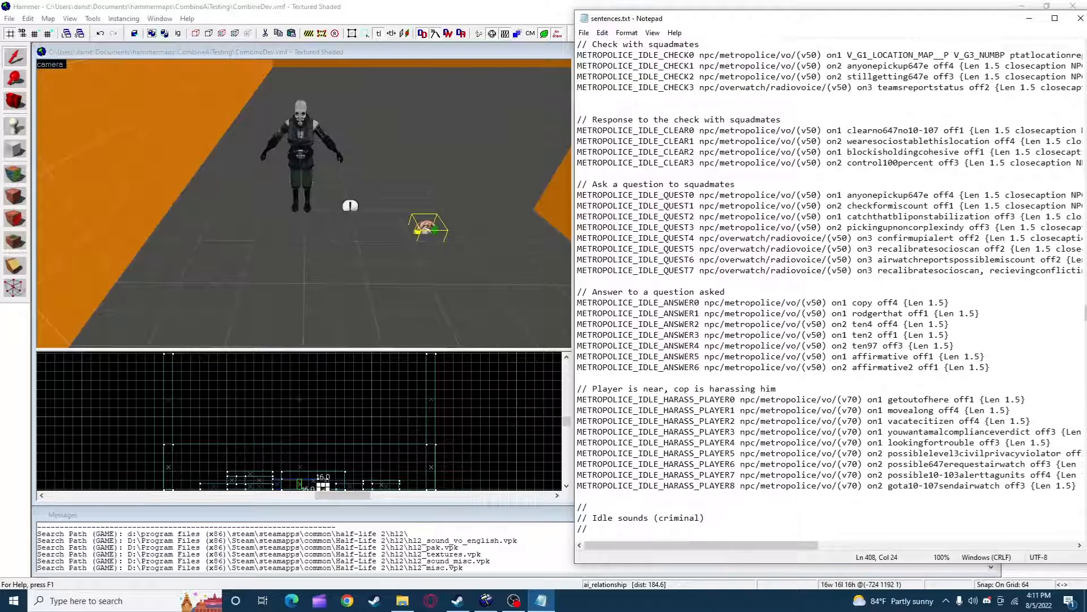
{"action": "scroll", "scroll_direction": "down", "scroll_amount": 3}
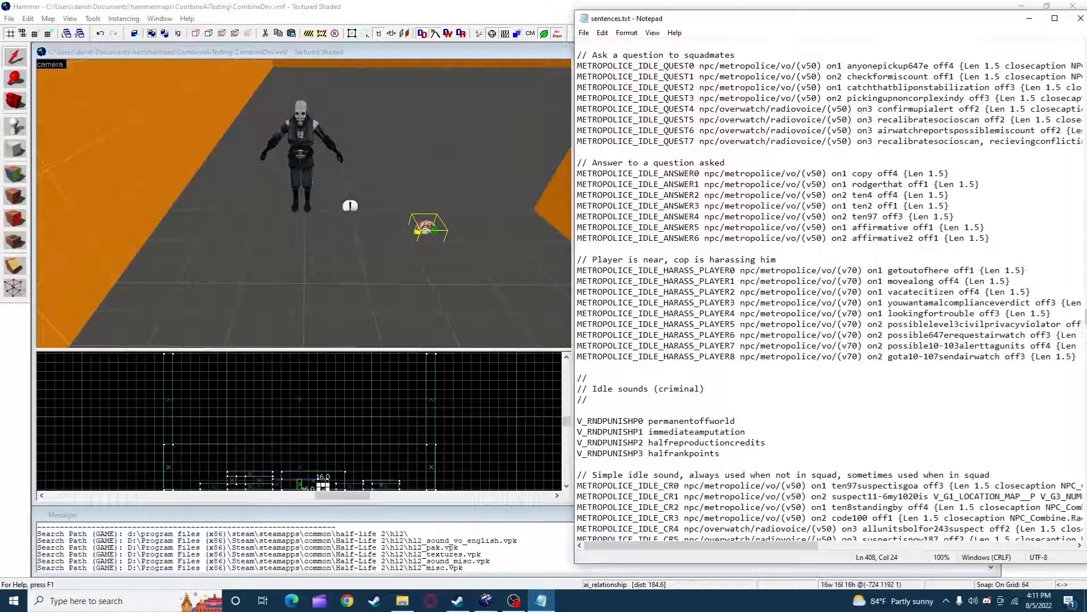
{"action": "double_click", "coordinate": [607, 279]}
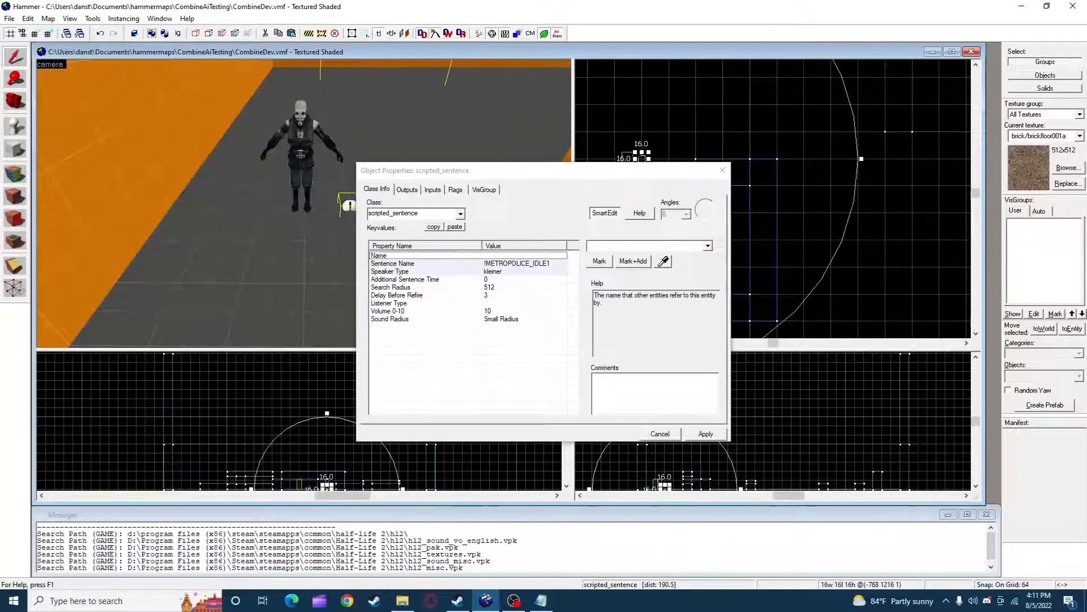
Step: Change the scripted_sentence's Sentence Name to METROPOLICE_IDLE_HARASS_PLAYER1
{"action": "left_click", "coordinate": [393, 262]}
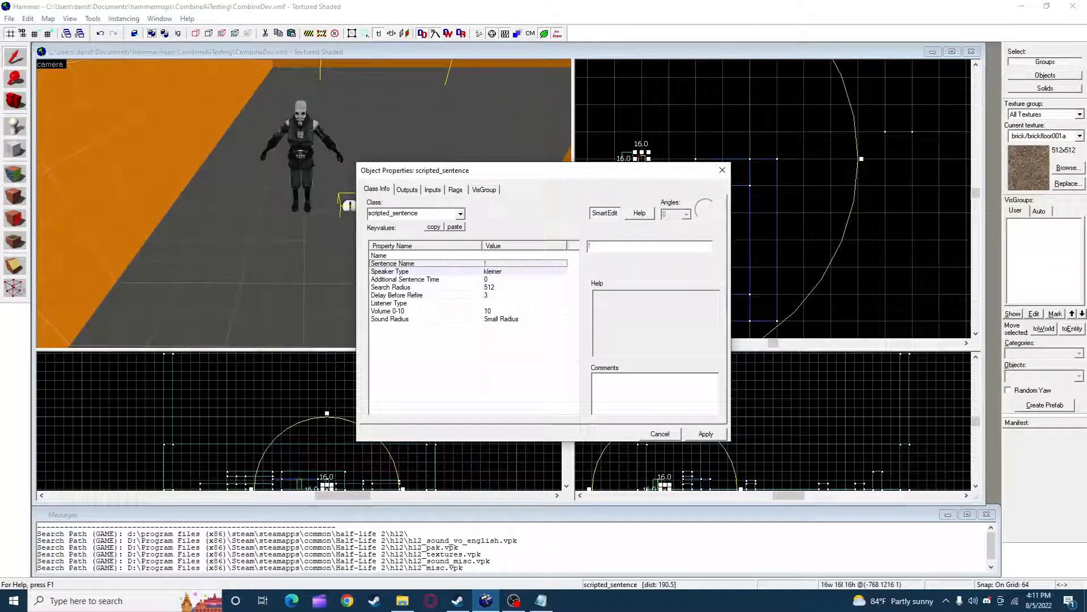
{"action": "type", "text": "METROPOLICE_IDLE_HARASS_PLAYER1"}
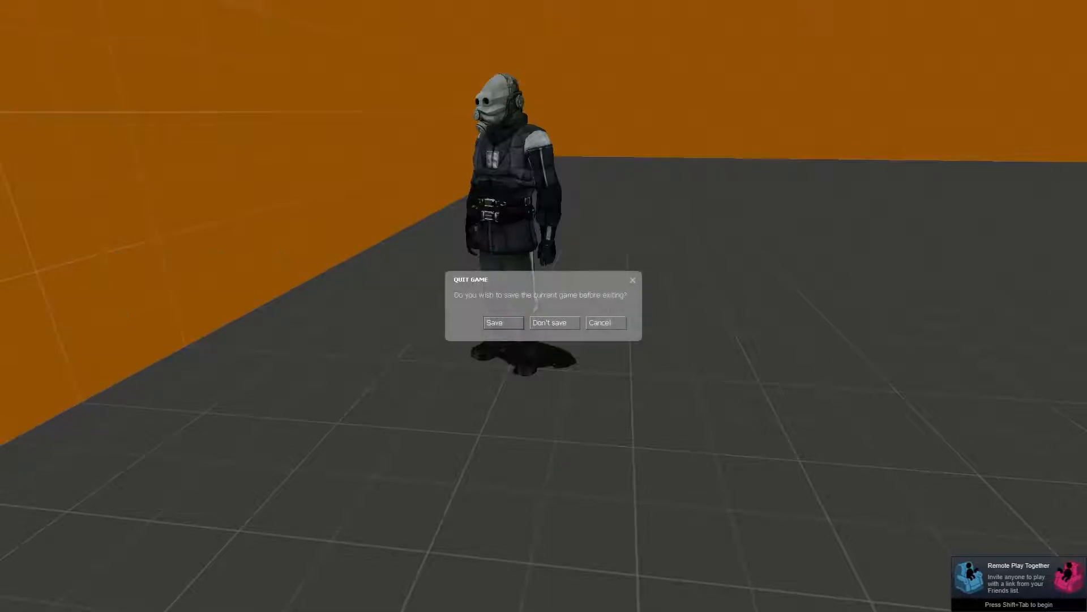
Step: Quit Half-Life 2 without saving after testing the map with the metrocop
{"action": "left_click", "coordinate": [553, 323]}
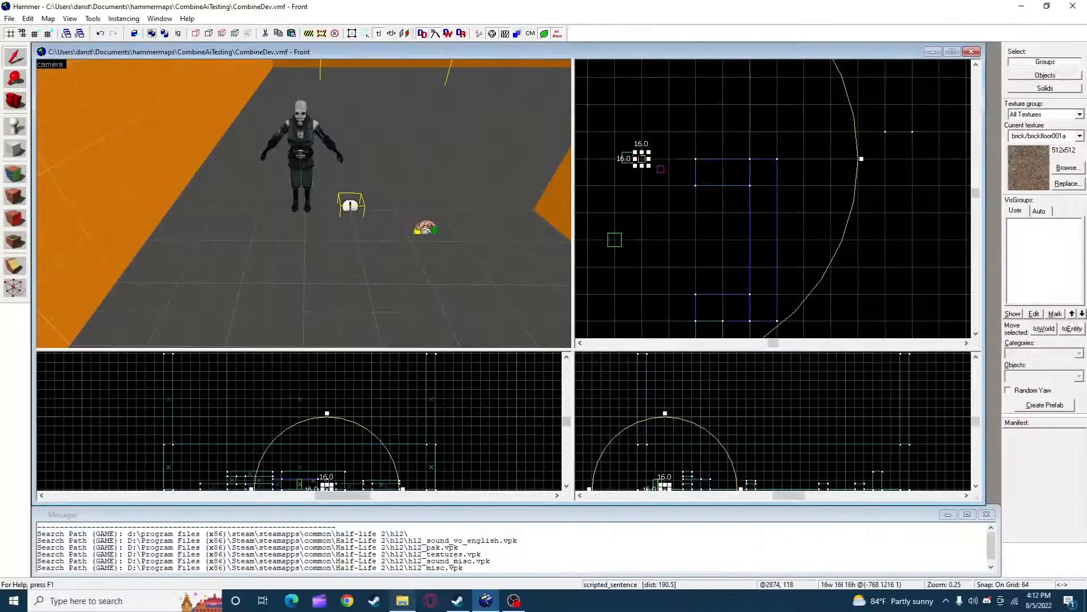
{"action": "right_click", "coordinate": [400, 600]}
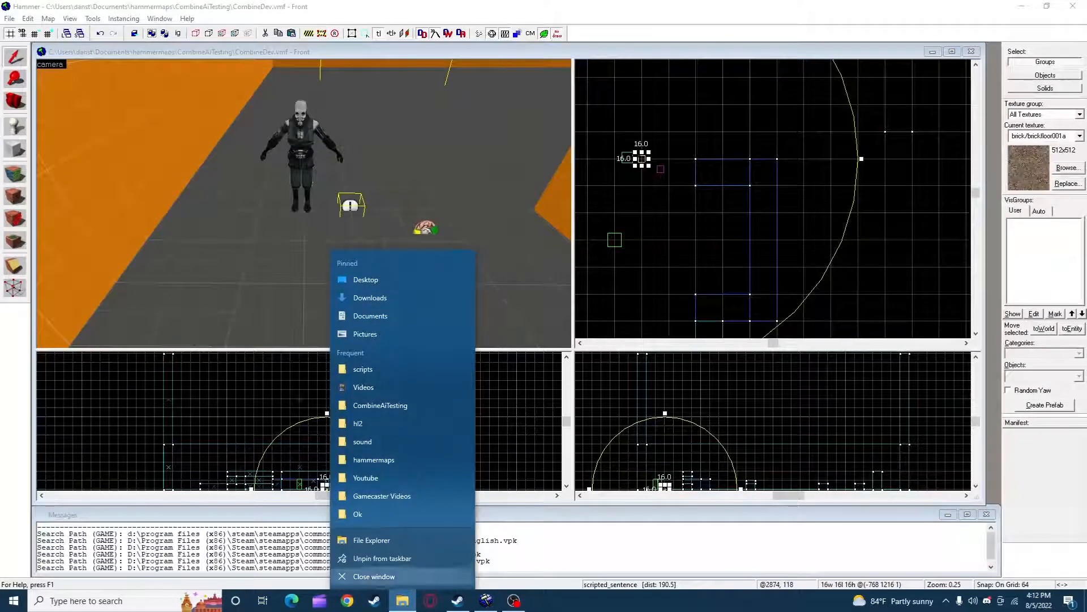